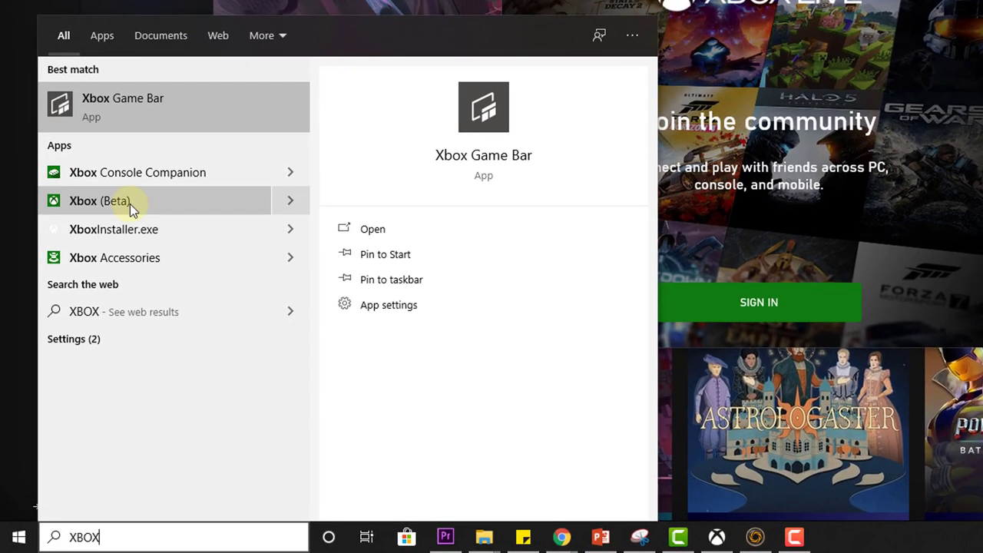
mouse_move(169, 209)
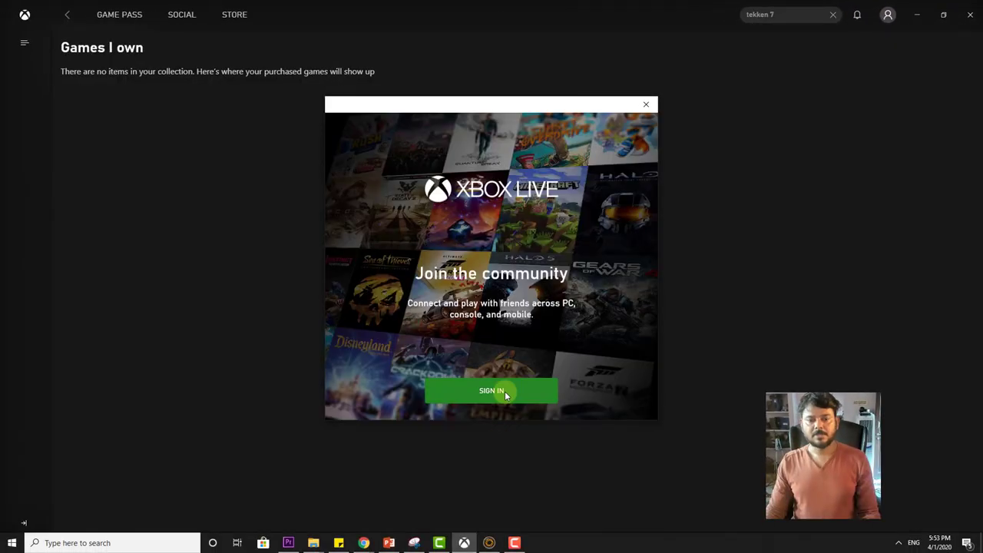
left_click(491, 391)
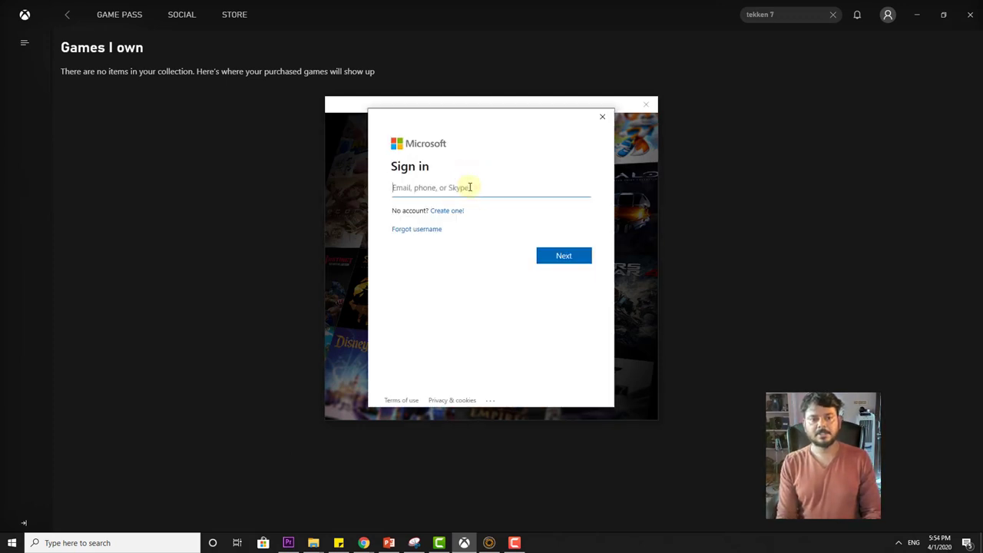
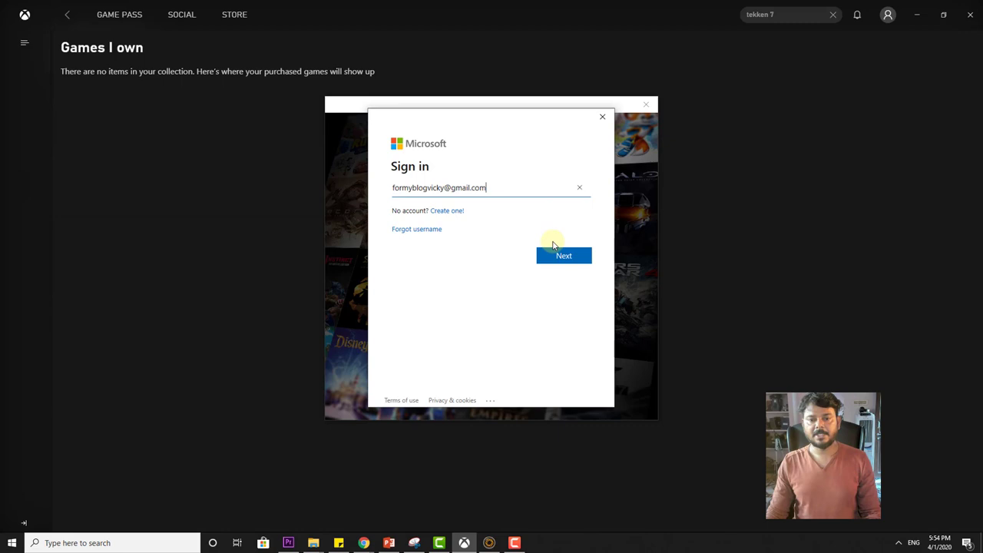
left_click(564, 255)
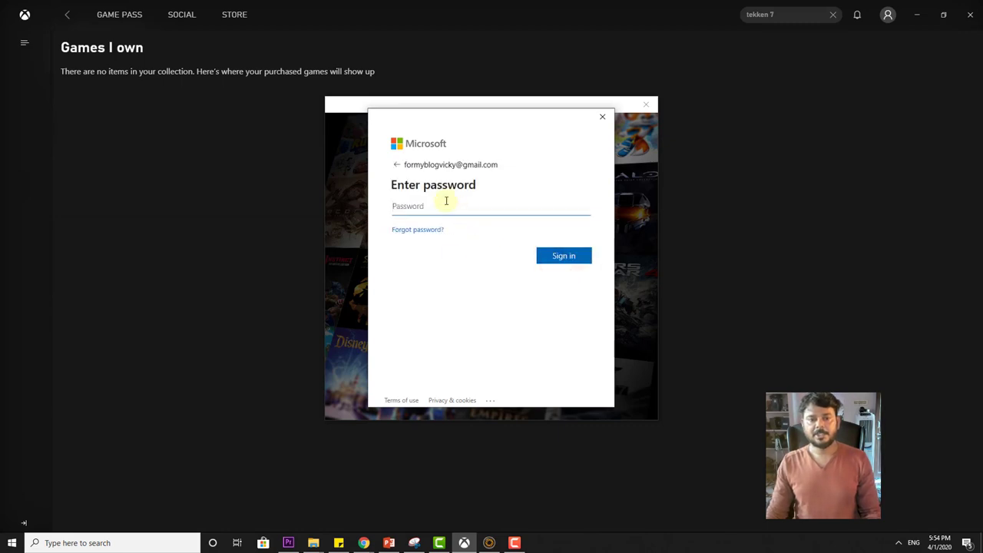
type("password")
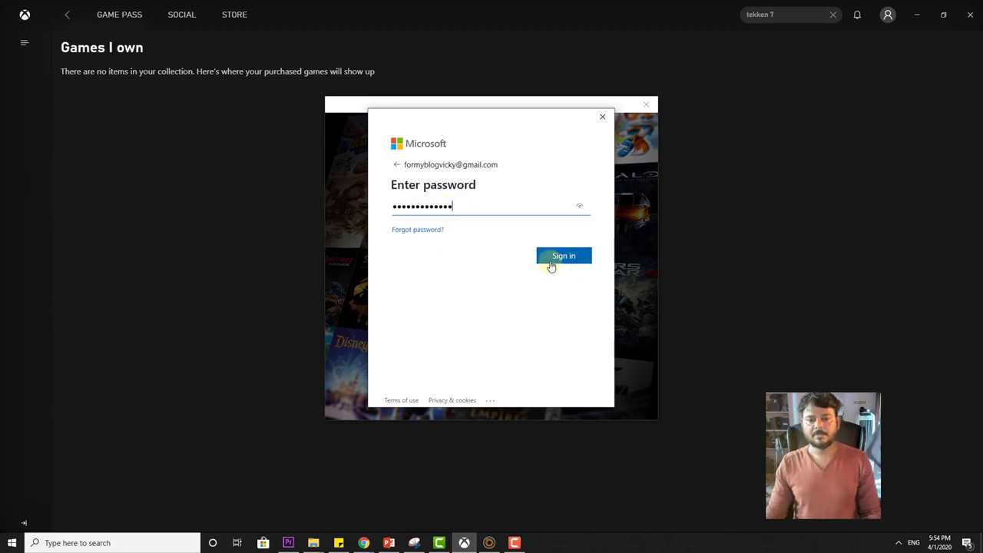
left_click(563, 255)
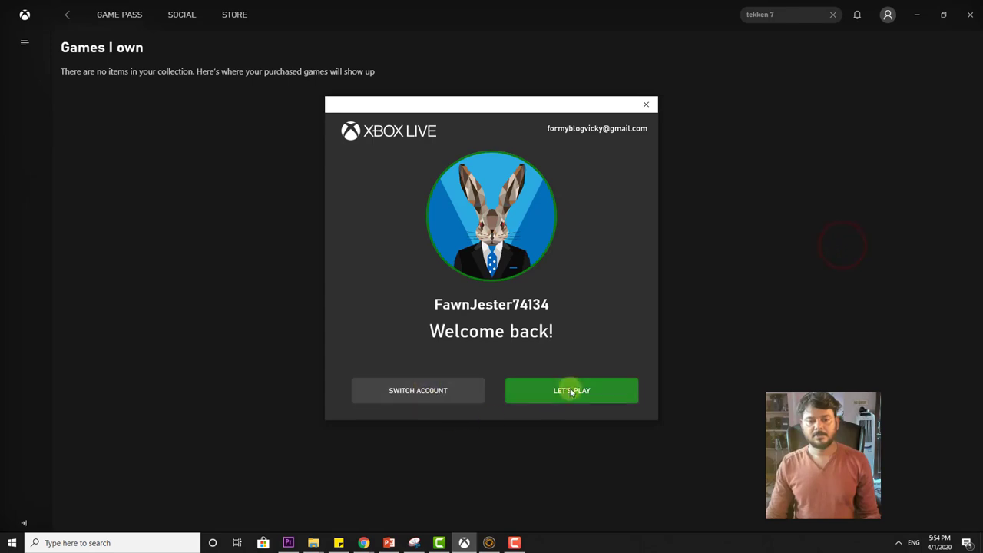
left_click(571, 391)
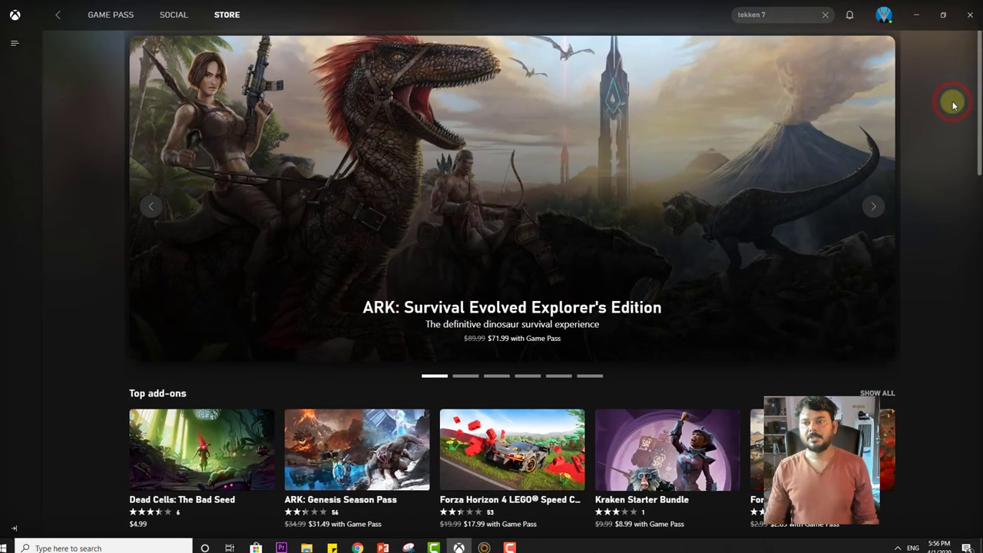
From the profile avatar, reach Settings and start Change Gamertag on the Account page
left_click(883, 16)
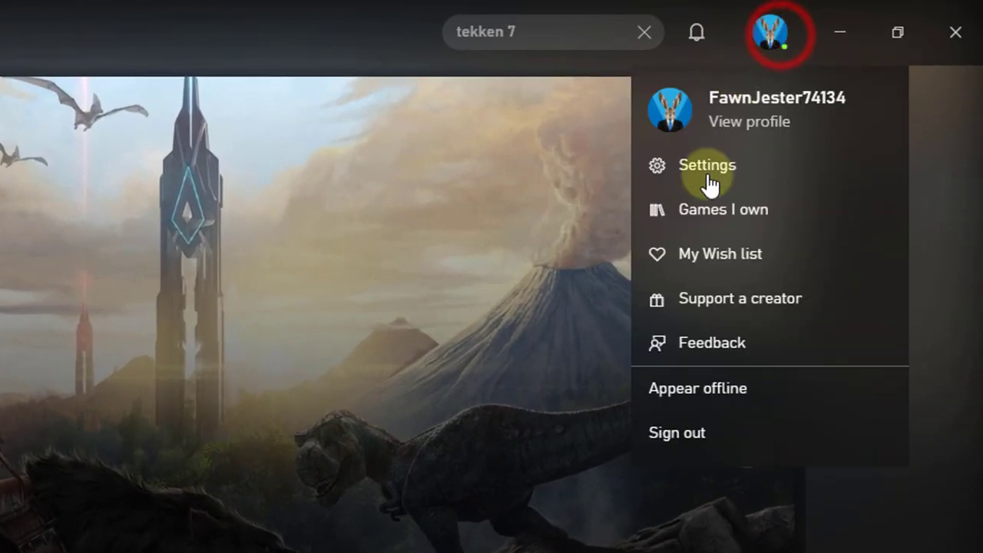
left_click(706, 164)
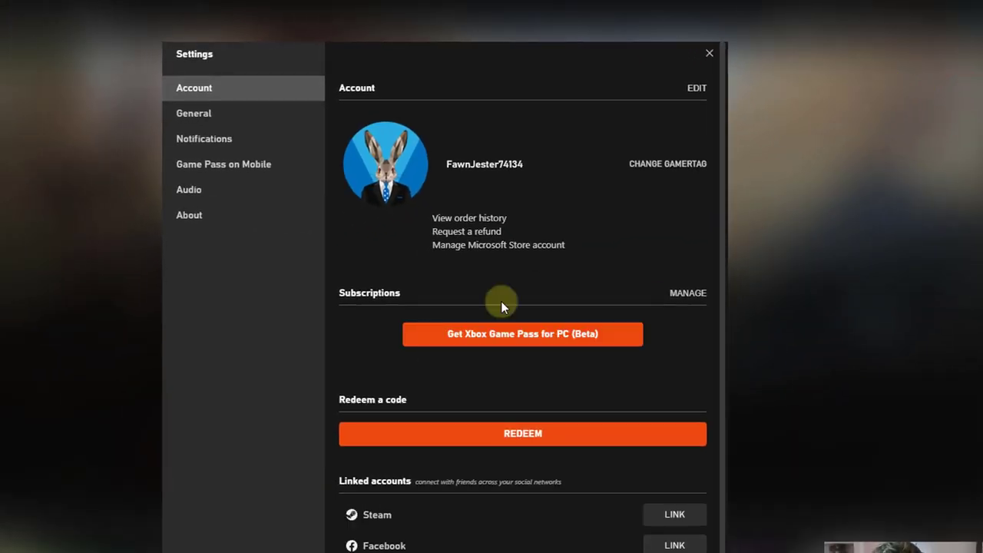
mouse_move(667, 163)
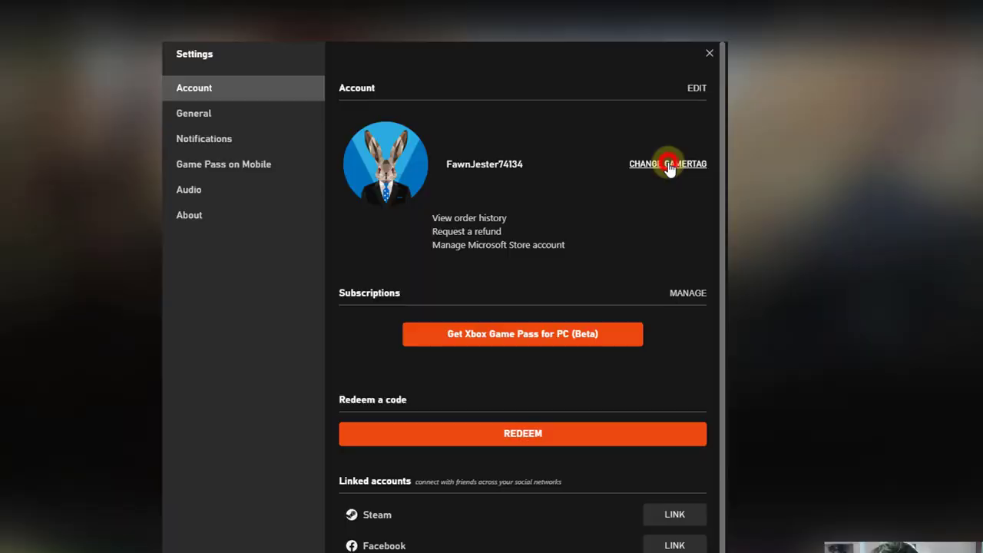
left_click(667, 163)
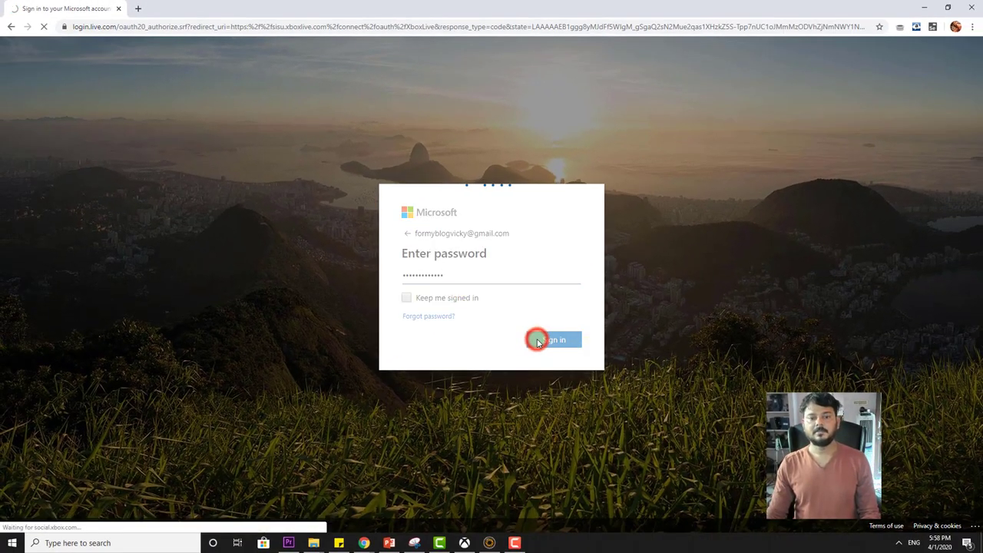
Sign in on the Microsoft page and focus the 'Your new gamertag' field
left_click(553, 340)
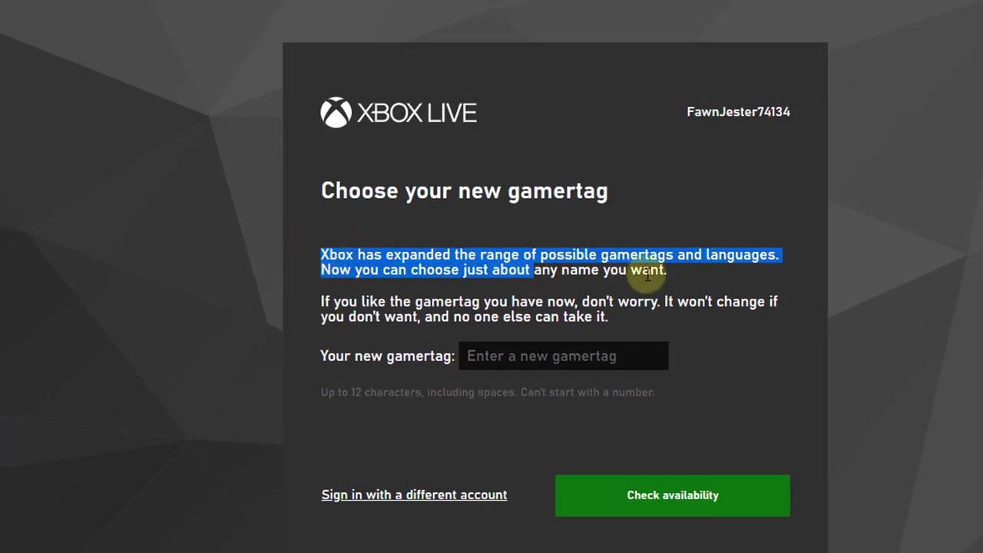
left_click(562, 357)
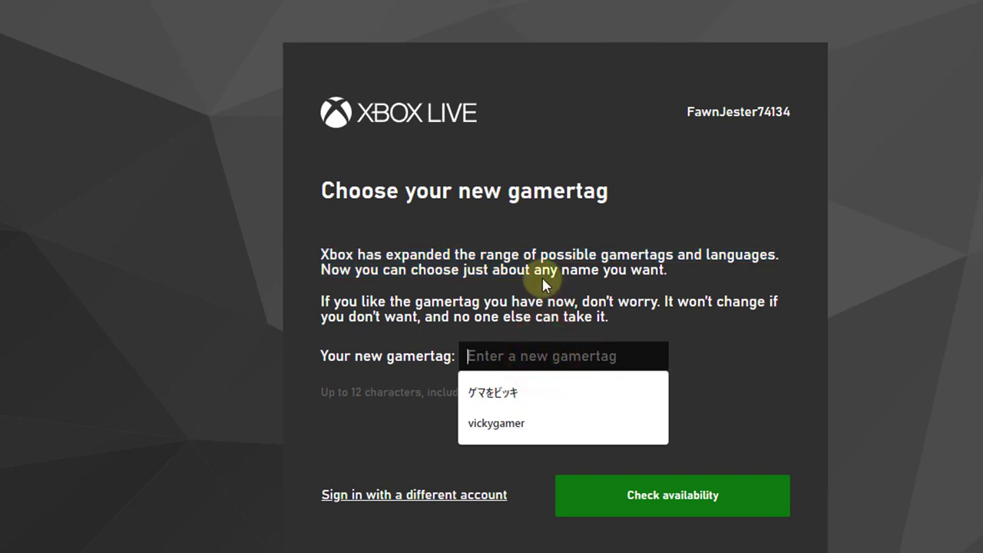
Translate 'vicky the gamer' from English to Japanese and copy the Japanese result
left_click(185, 9)
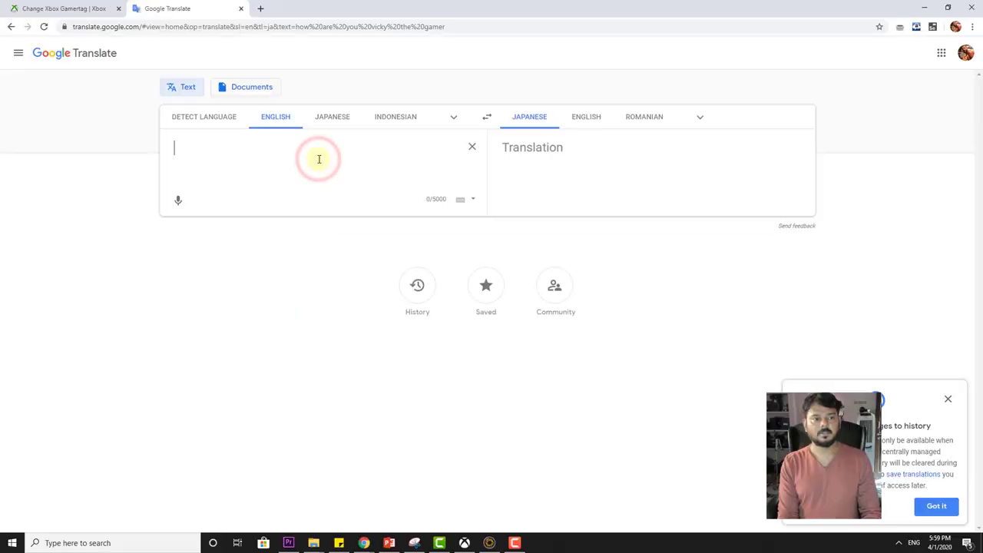
type("vicky")
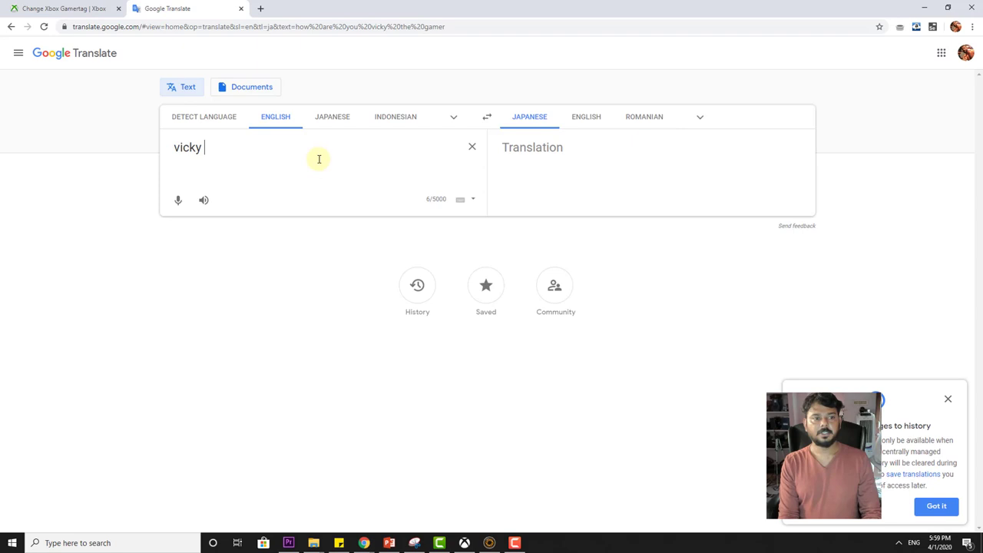
type("the gamer")
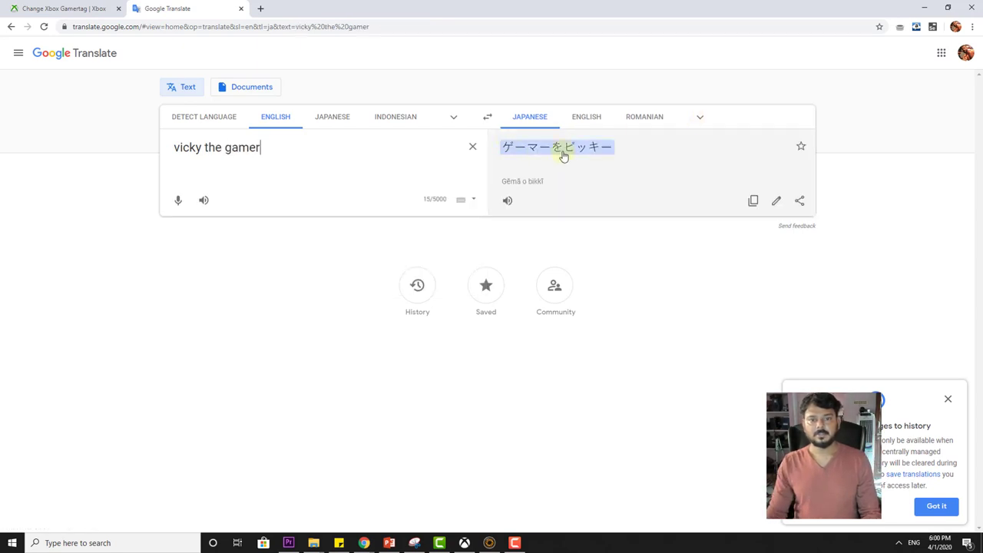
left_click(556, 147)
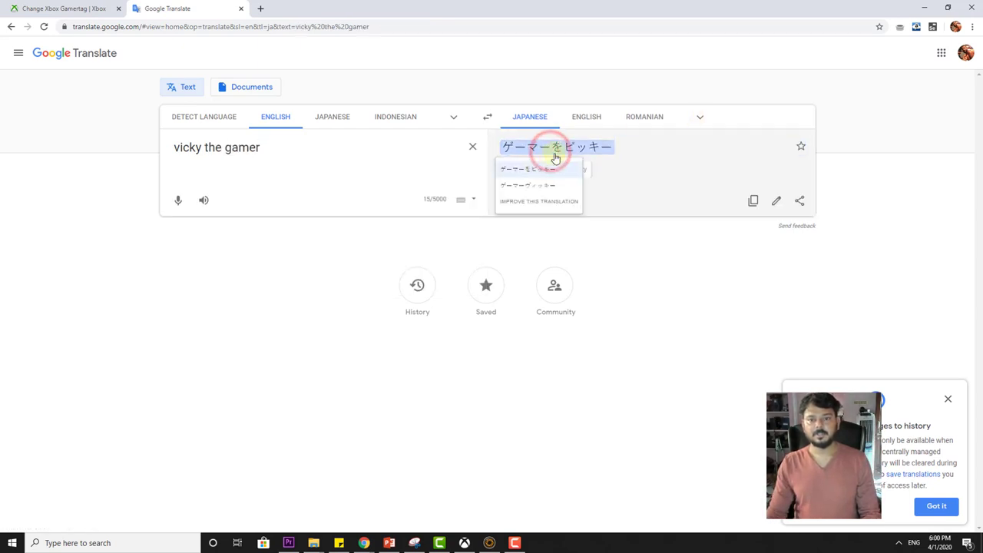
left_click(752, 200)
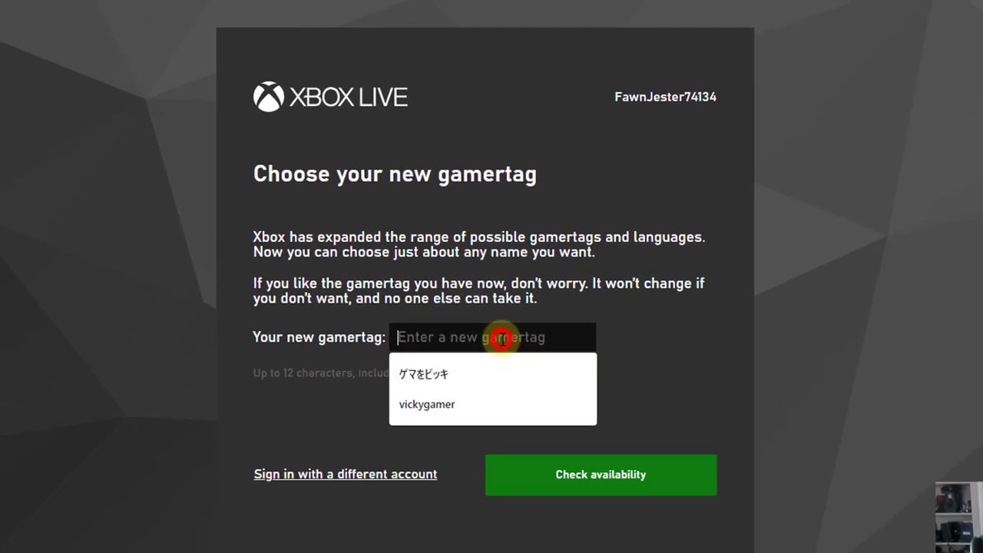
Paste the Japanese translation as the new gamertag and check its availability to see the preview
right_click(499, 338)
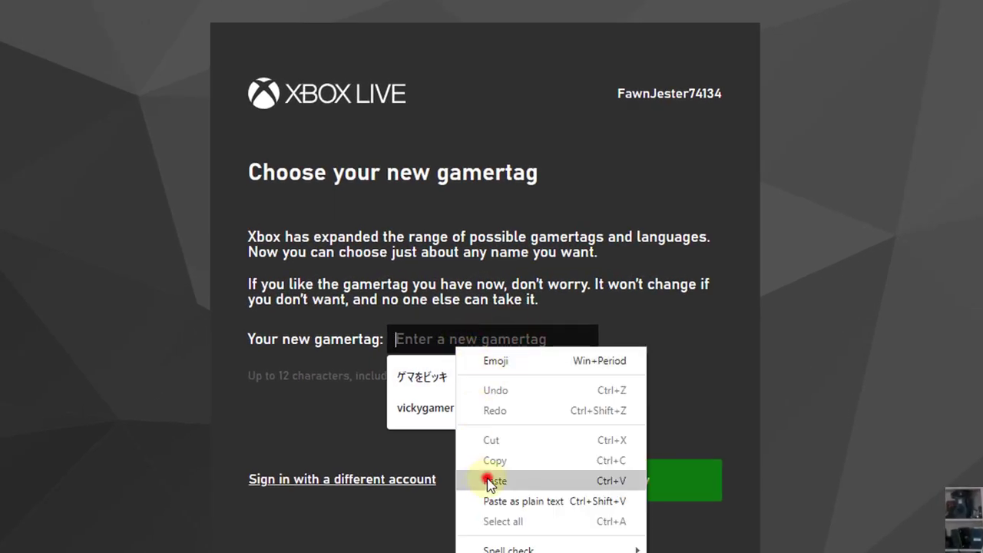
left_click(496, 479)
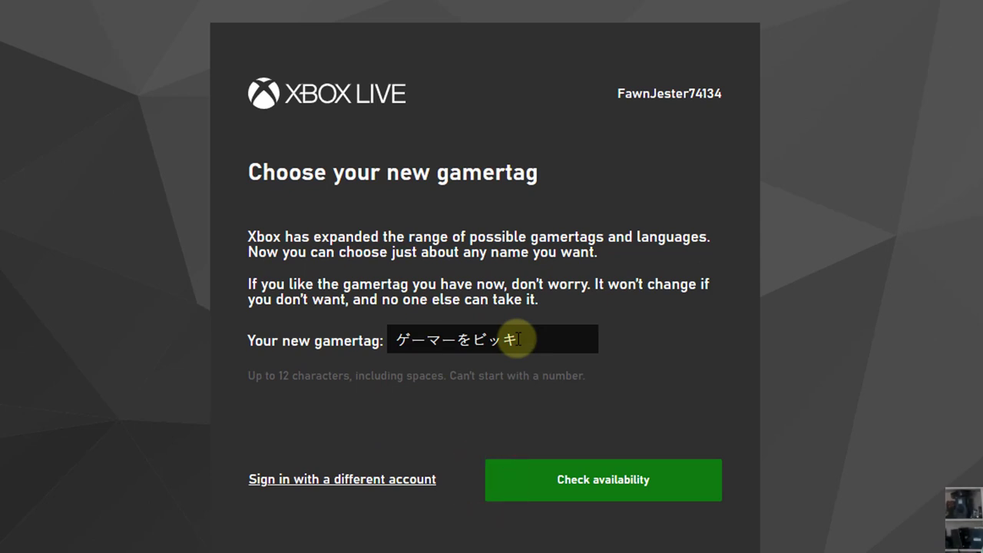
key("Backspace")
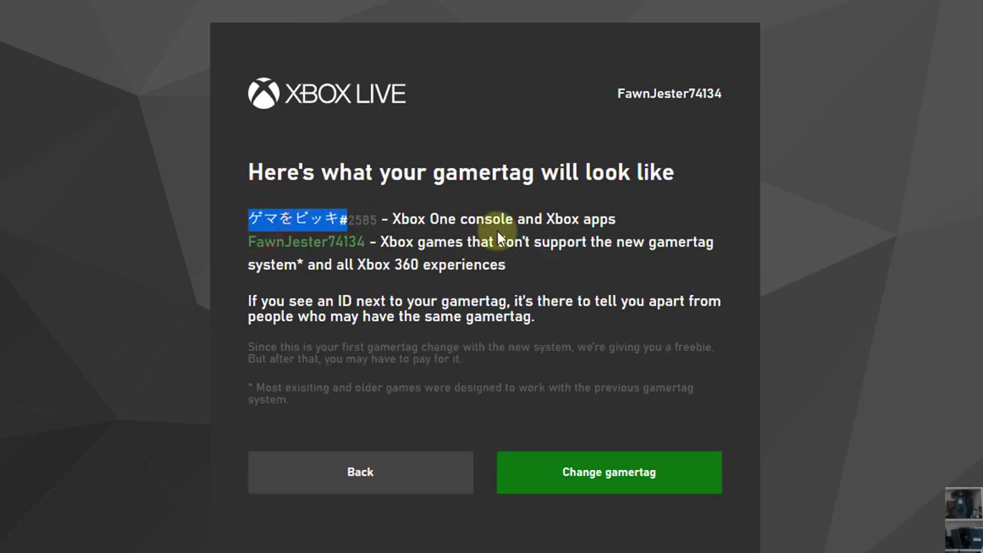
mouse_move(608, 471)
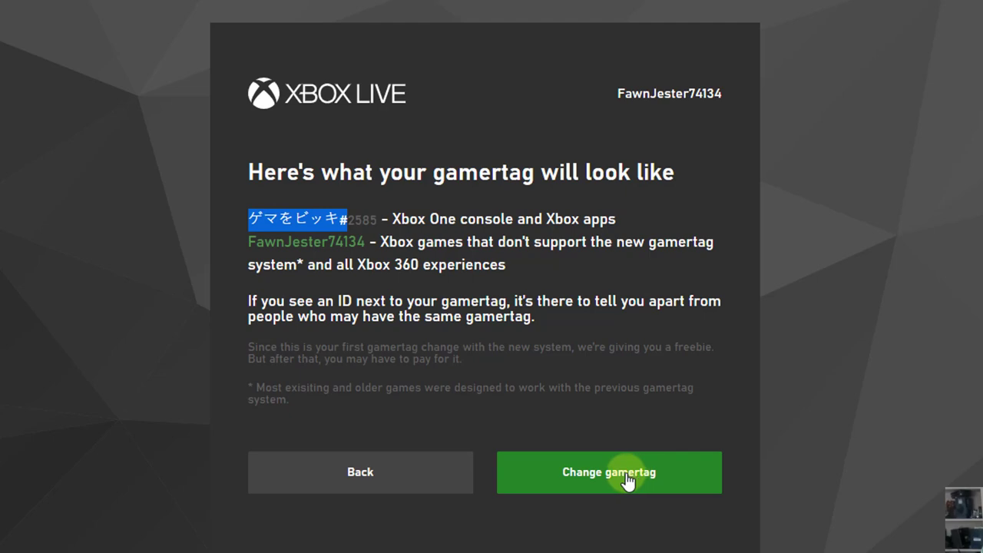
Confirm the change so the gamertag becomes ゲマをビッキ#2585, reaching the Success page
left_click(608, 472)
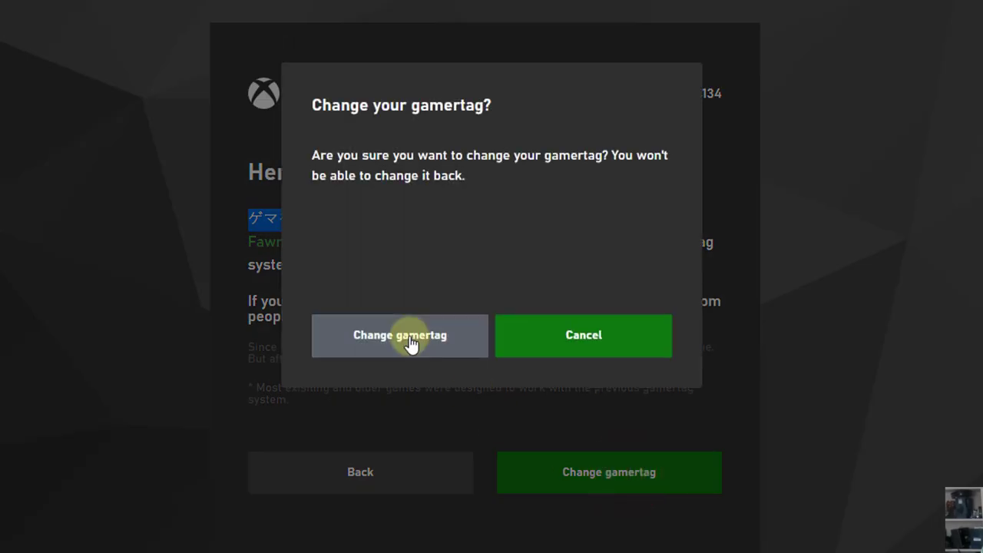
mouse_move(495, 181)
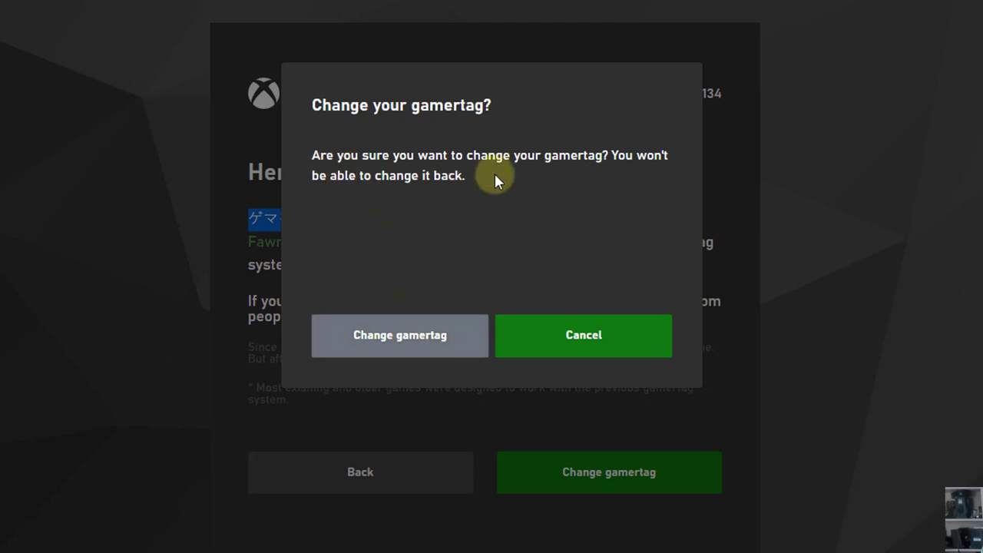
mouse_move(400, 335)
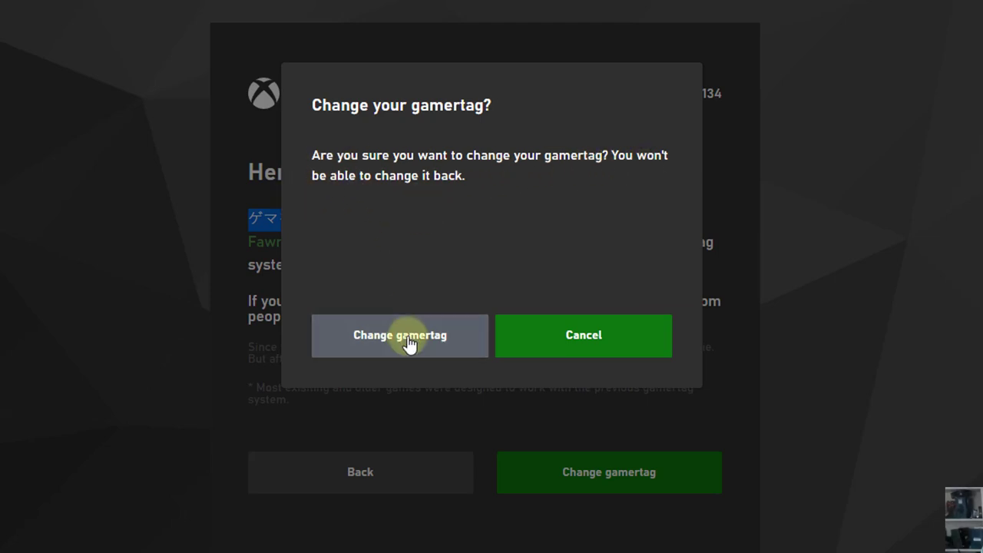
left_click(400, 335)
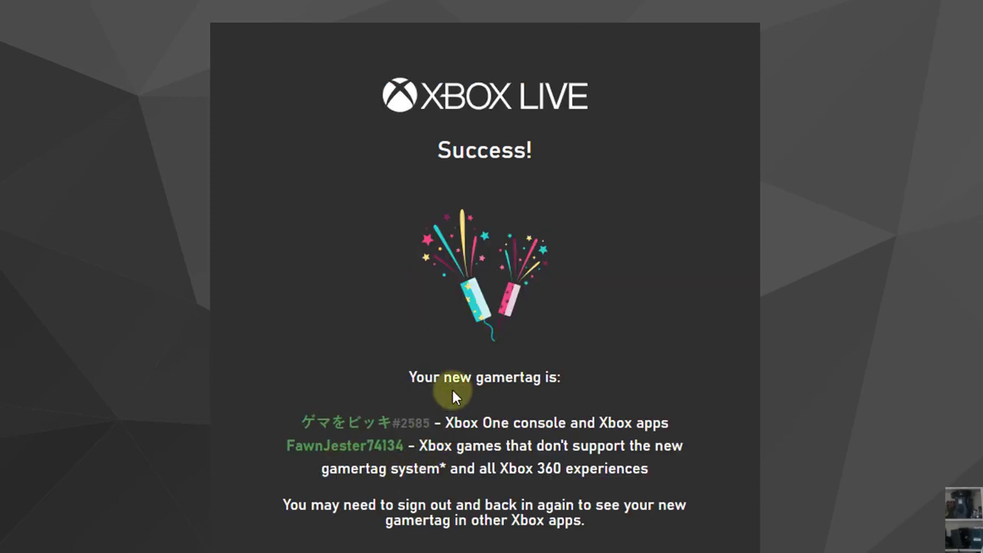
mouse_move(559, 399)
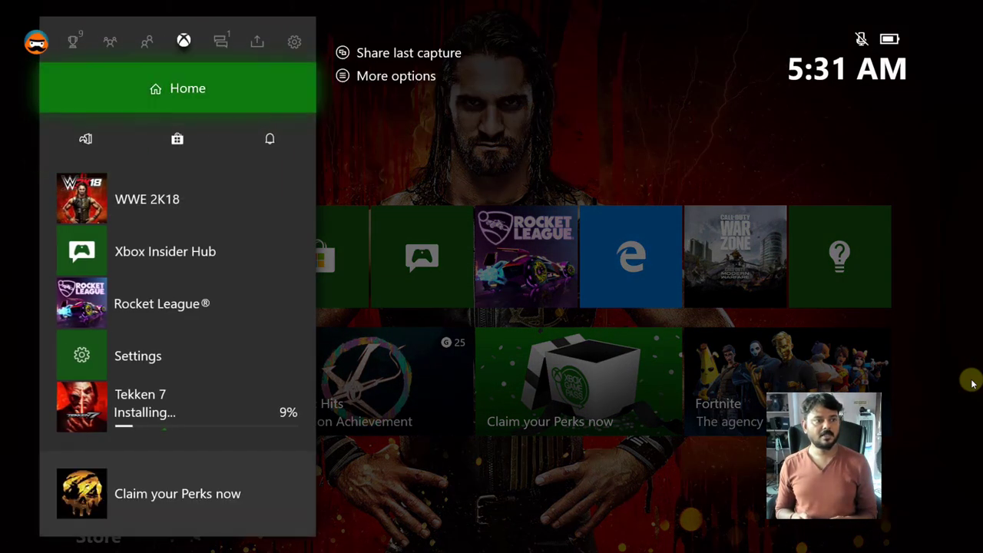
On the Xbox One console, go to the profile and Customize profile showing ゲマをビッキ#2585
left_click(37, 40)
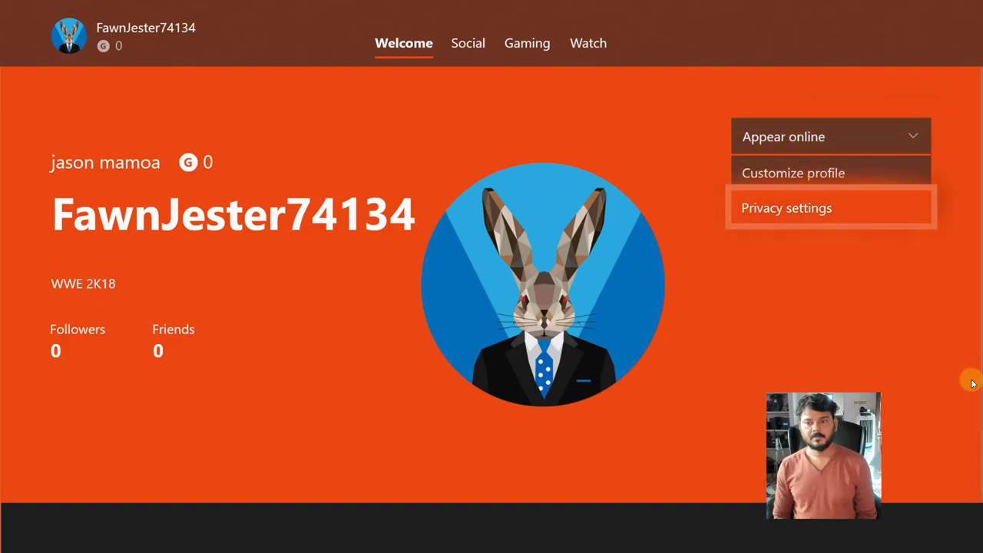
left_click(792, 172)
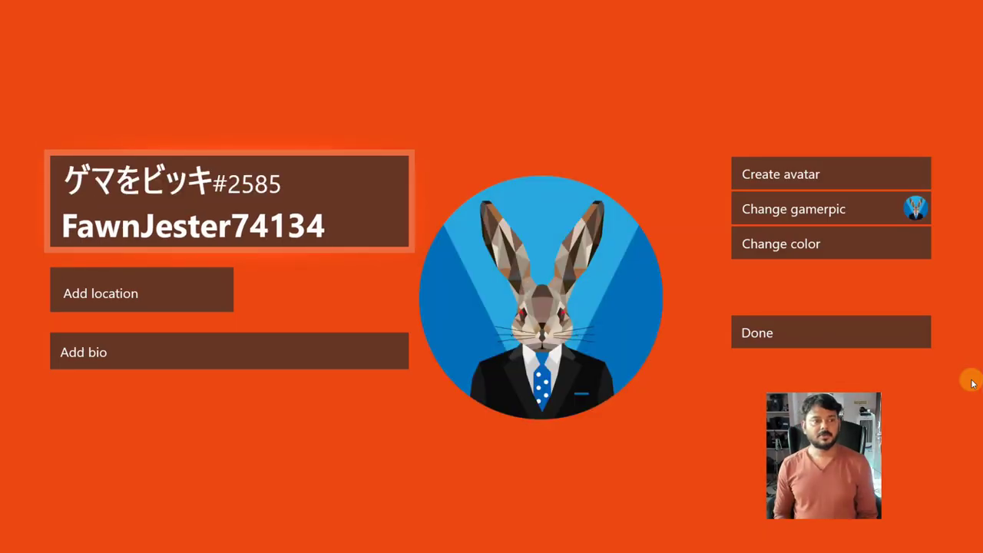